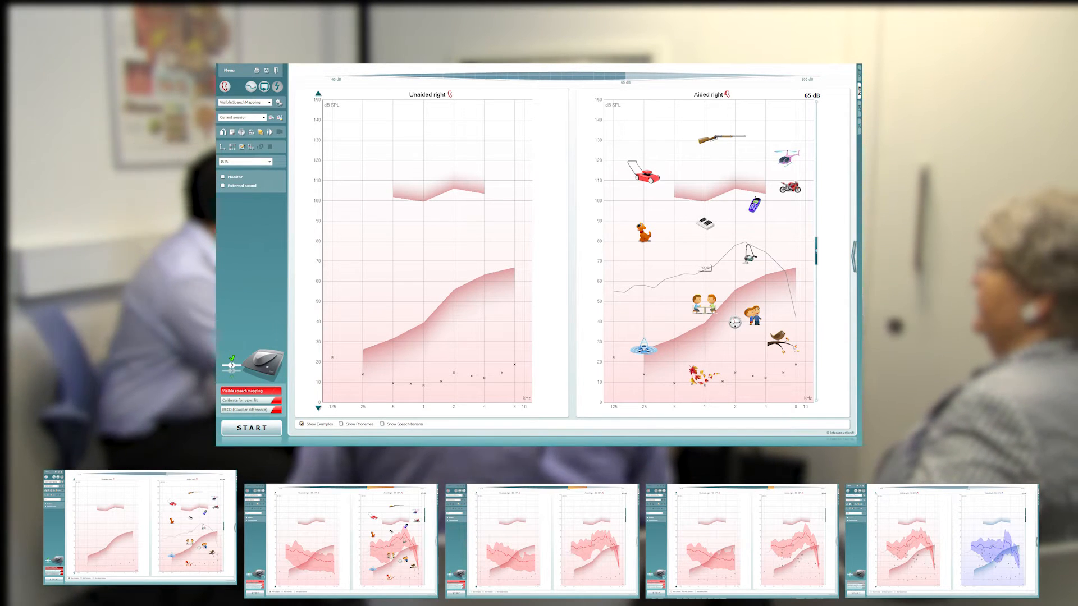
# Step: Run live speech mapping on both right-ear graphs and enable Show Phonemes (SII 47% unaided, 85% aided)
pyautogui.click(250, 428)
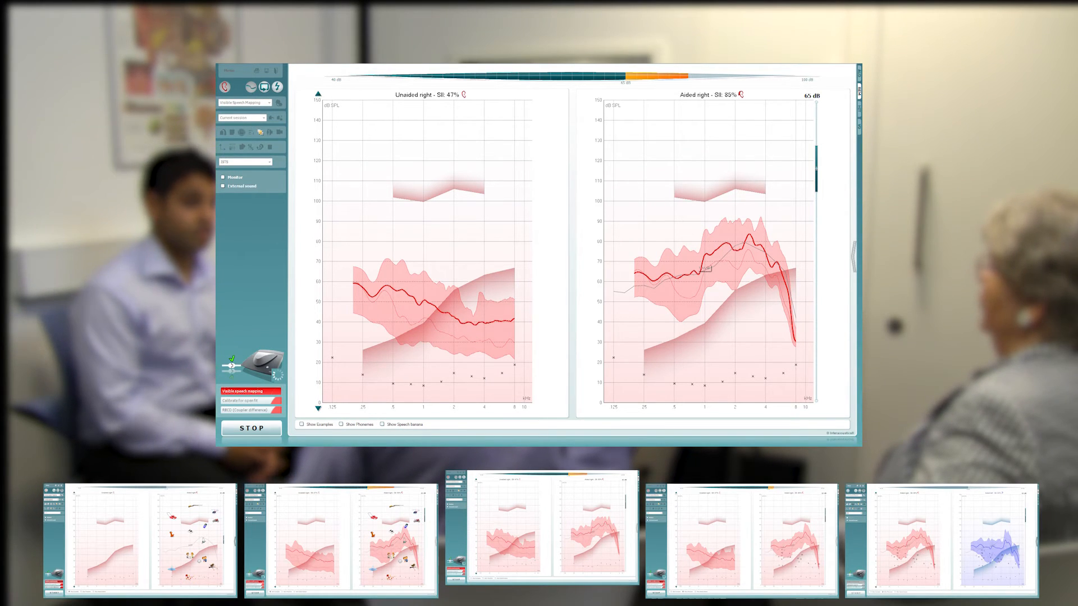
pyautogui.click(348, 425)
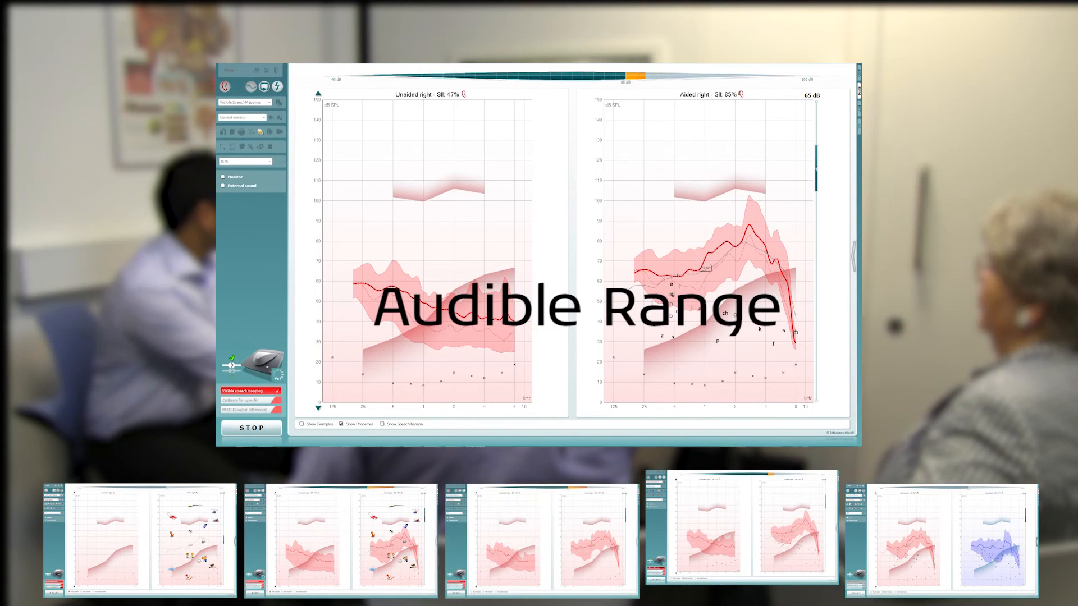